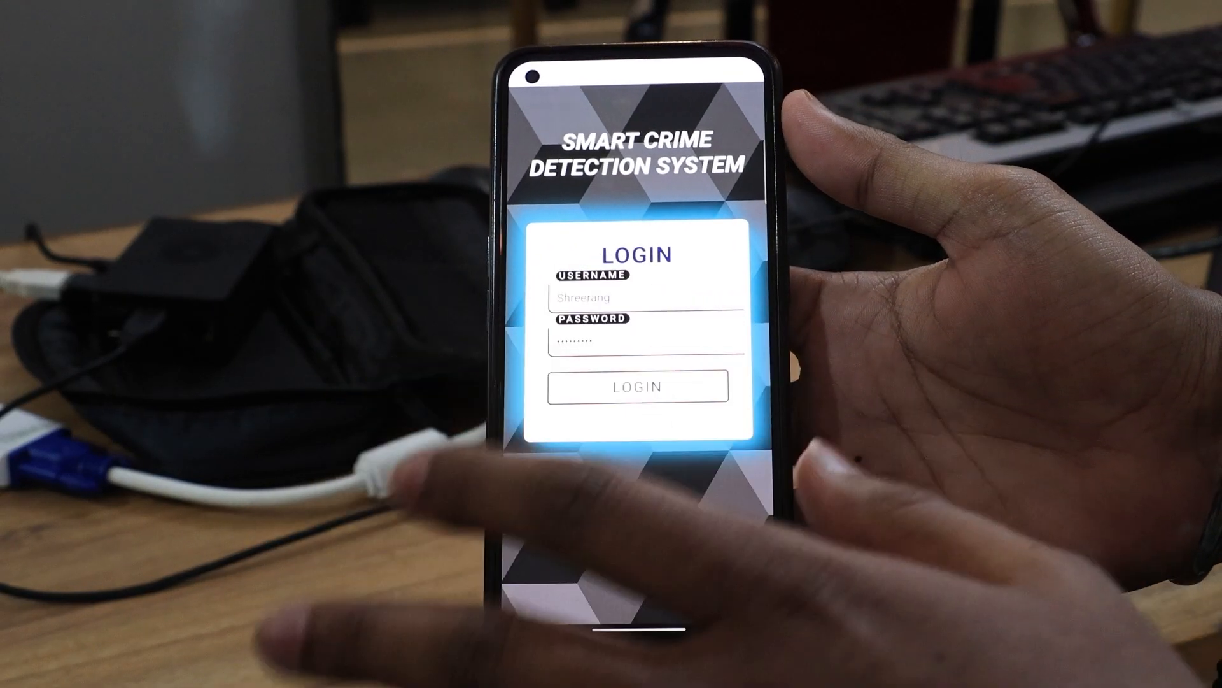
- Log in with the filled credentials and bring up the Database of Crimes table via View All Data
click(636, 386)
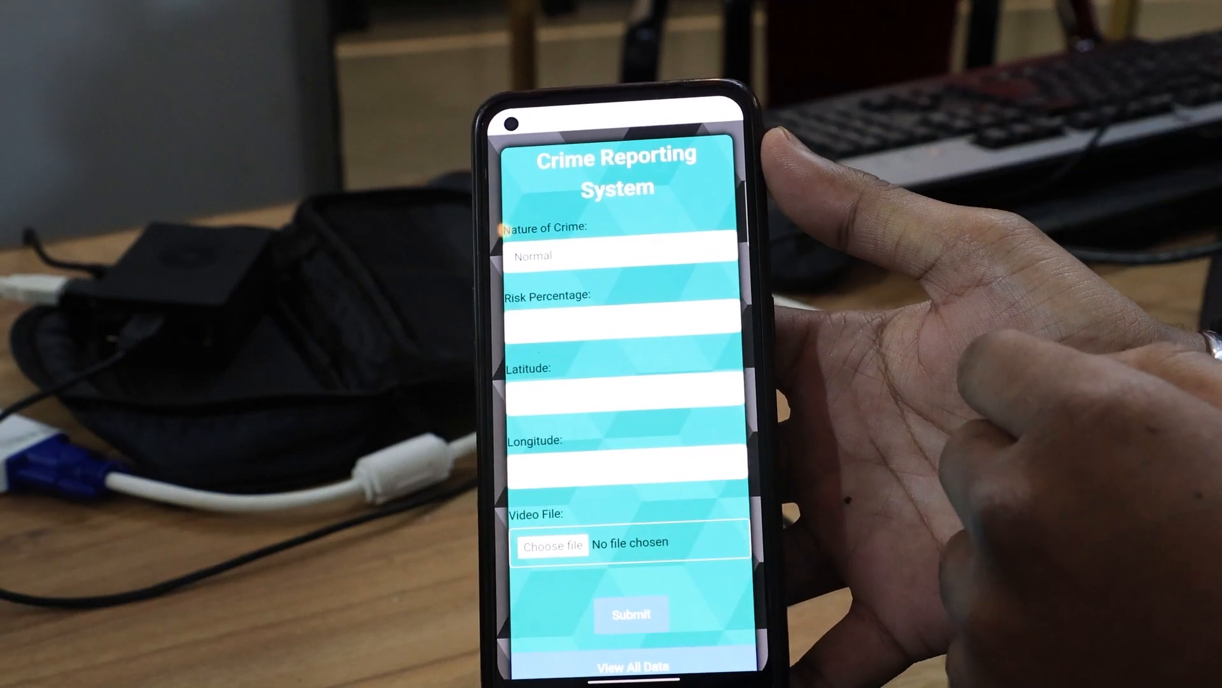
click(631, 665)
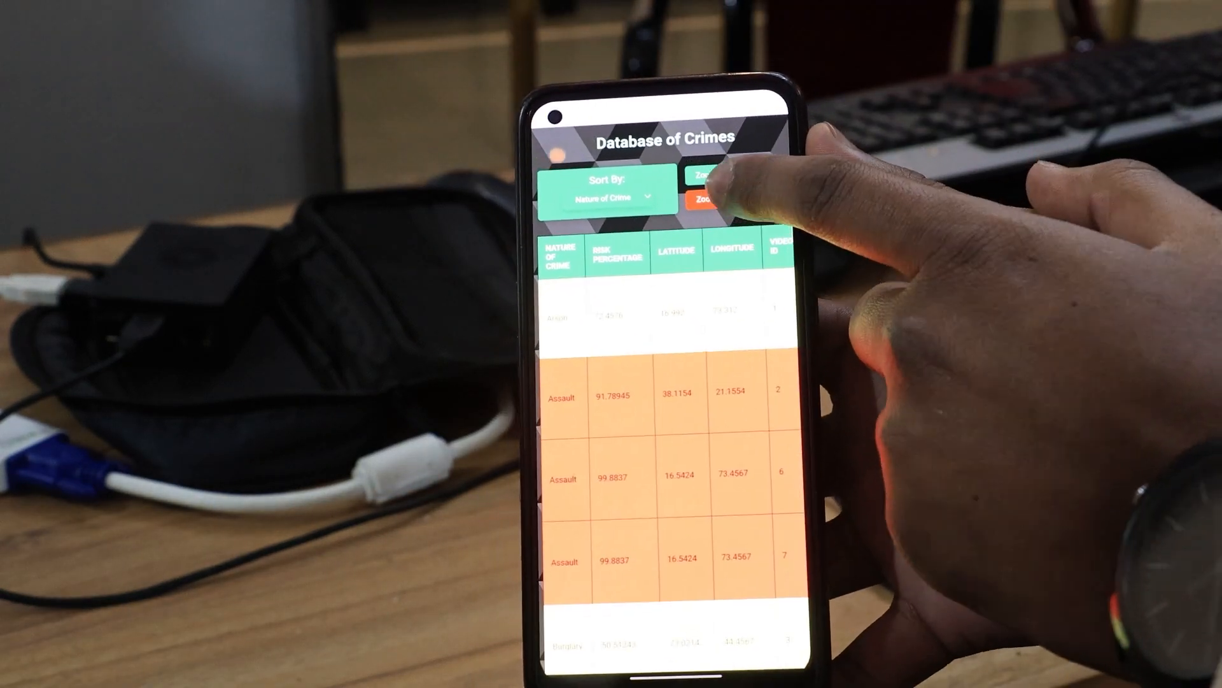